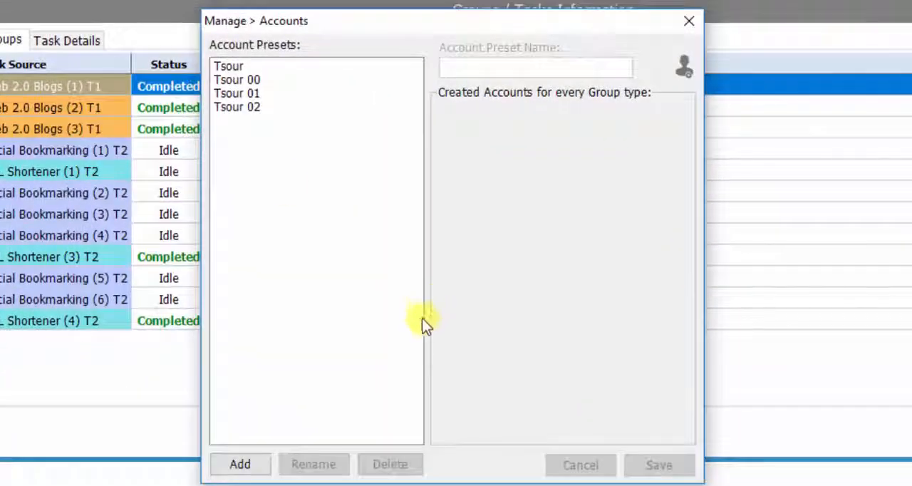
Step: Add a new account preset named 'SAS 01' in Manage > Accounts
{"action": "left_click", "coordinate": [239, 464]}
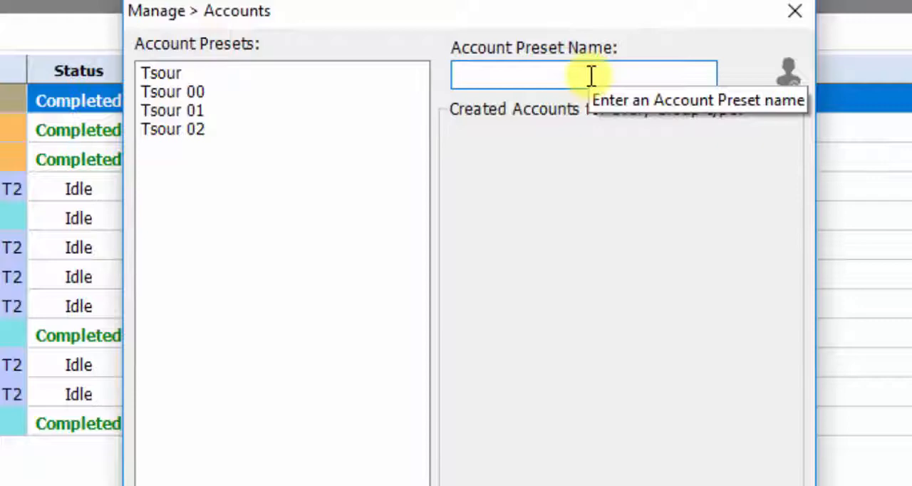
{"action": "type", "text": "SAS 01"}
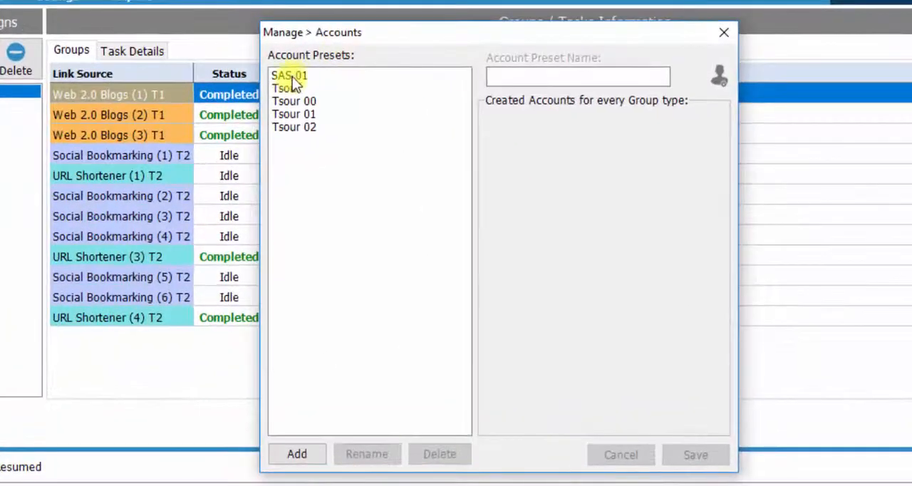
Step: Select the SAS 01 preset to show its zero account counts per group type
{"action": "left_click", "coordinate": [287, 74]}
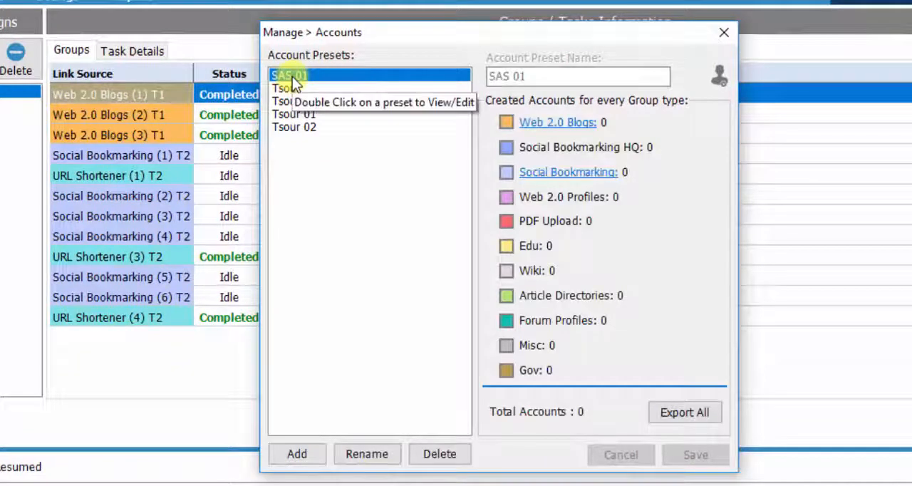
{"action": "mouse_move", "coordinate": [610, 185]}
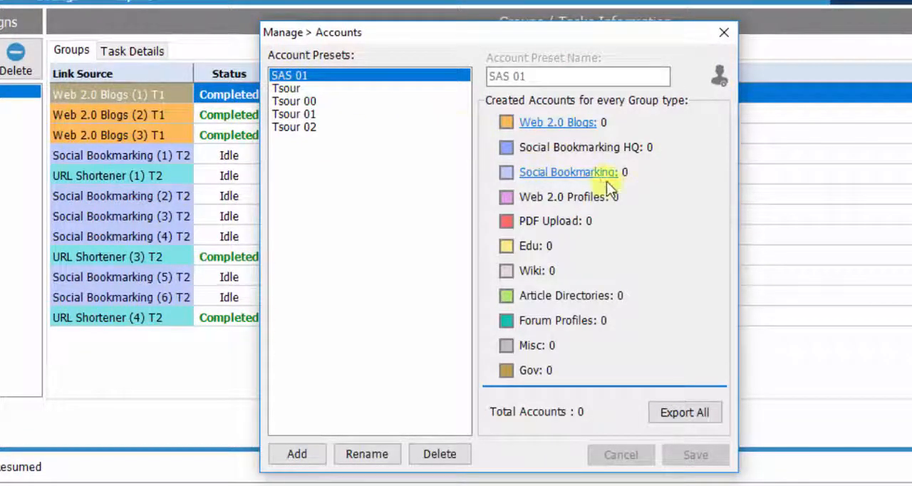
{"action": "mouse_move", "coordinate": [595, 131]}
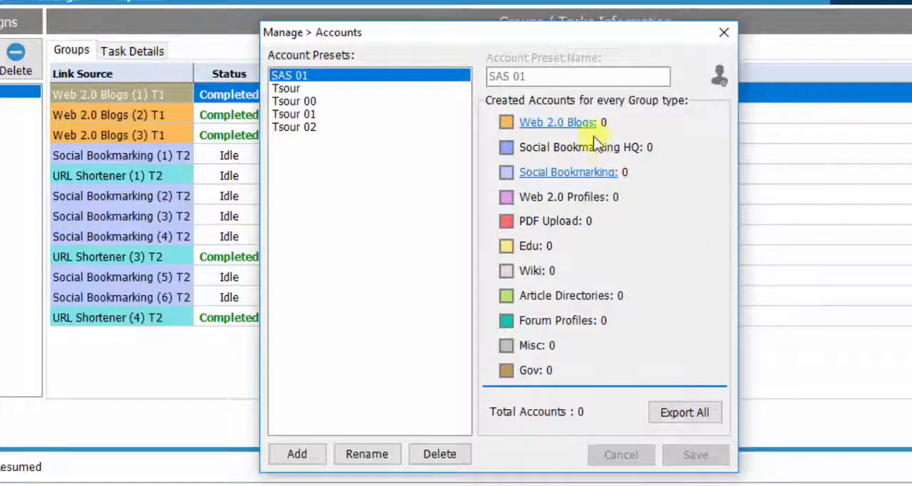
{"action": "mouse_move", "coordinate": [562, 149]}
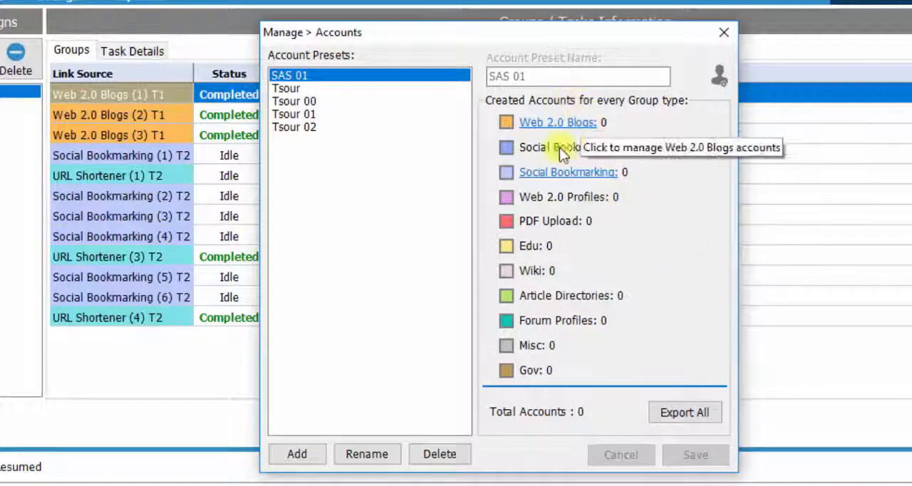
{"action": "mouse_move", "coordinate": [667, 154]}
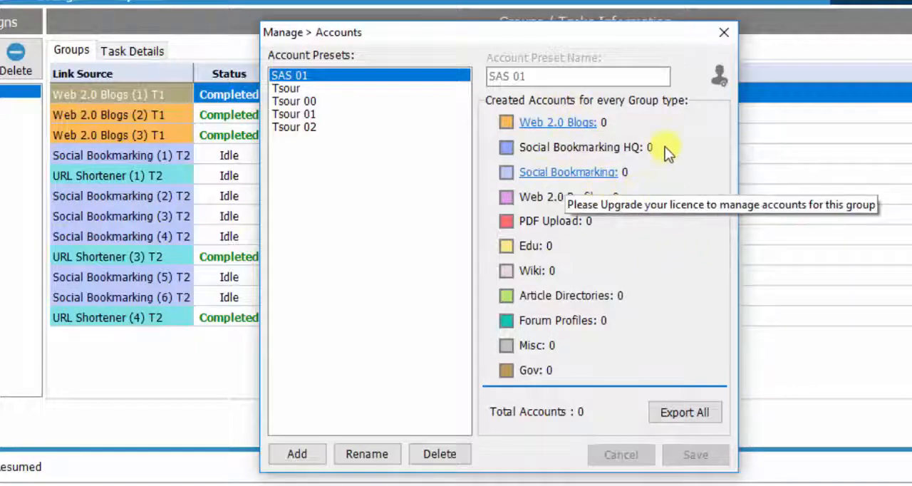
{"action": "mouse_move", "coordinate": [548, 128]}
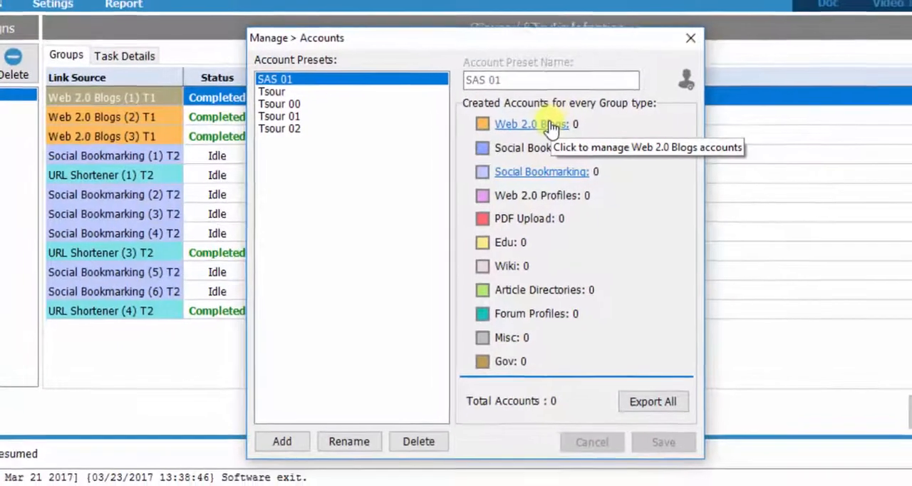
Step: Show the SAS 01 Web 2.0 Blogs account details, empty with zero accounts
{"action": "left_click", "coordinate": [530, 124]}
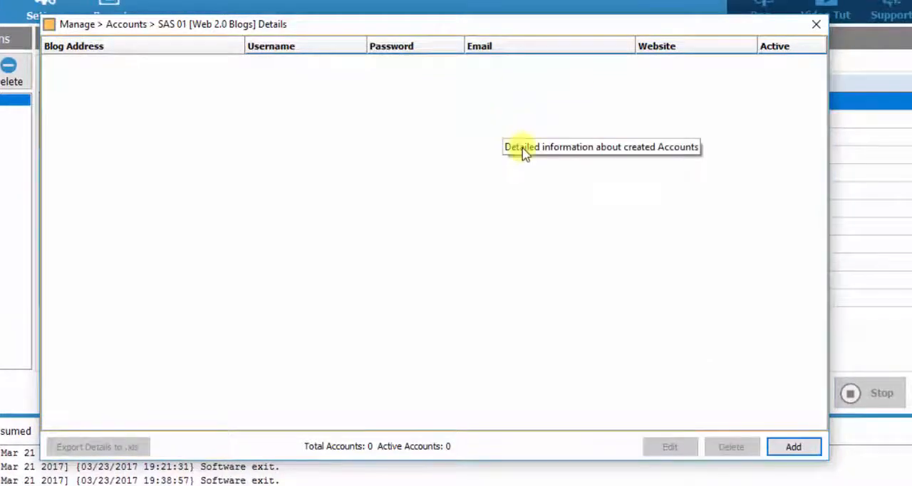
{"action": "mouse_move", "coordinate": [406, 216]}
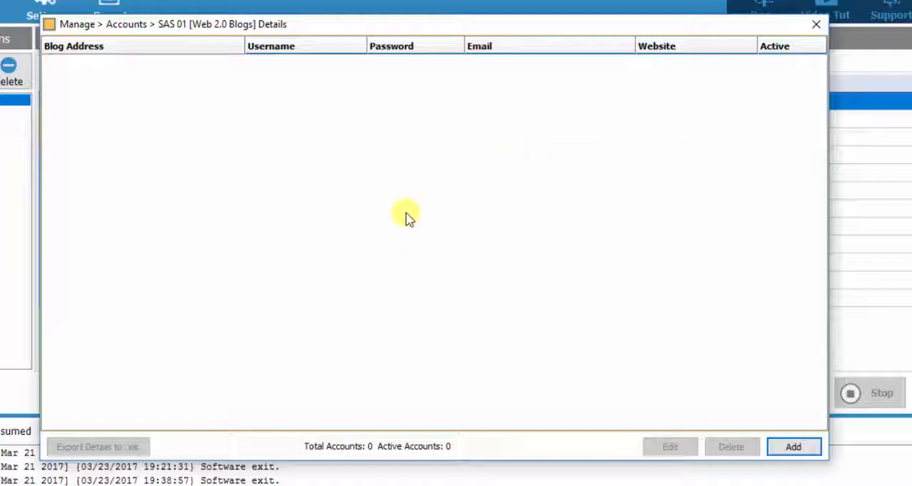
{"action": "mouse_move", "coordinate": [487, 281]}
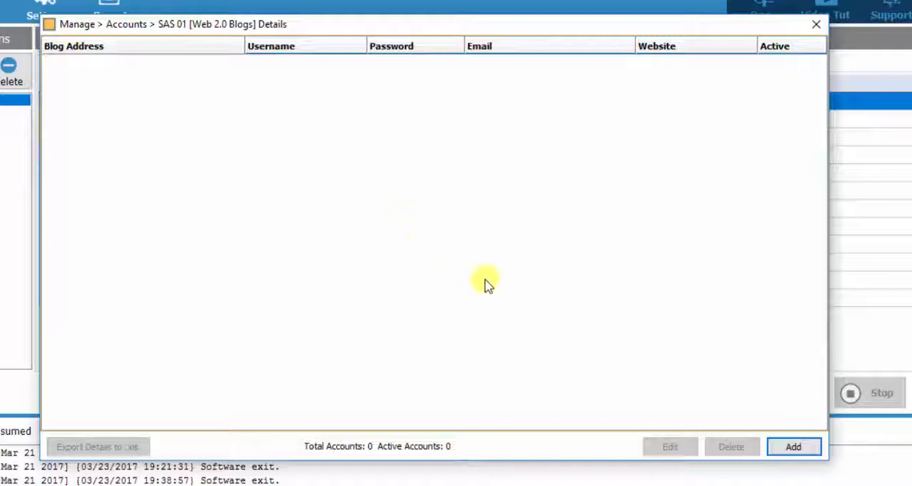
{"action": "mouse_move", "coordinate": [634, 338]}
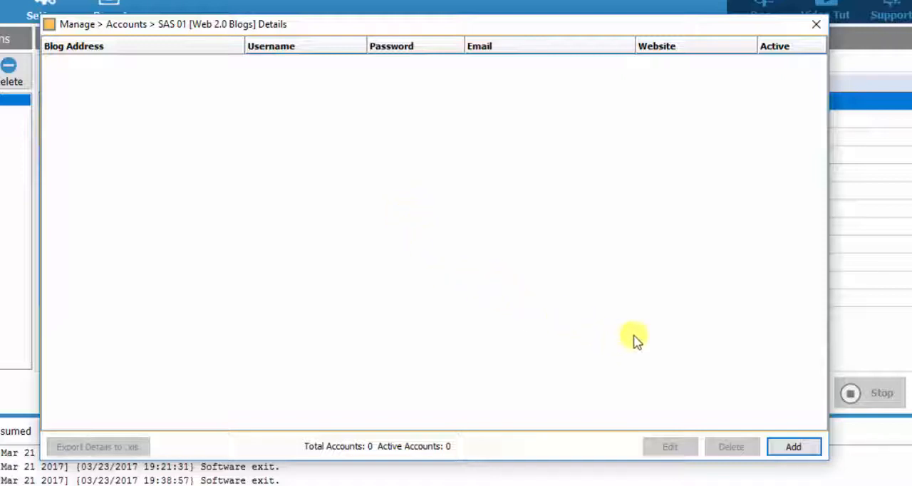
{"action": "mouse_move", "coordinate": [655, 364]}
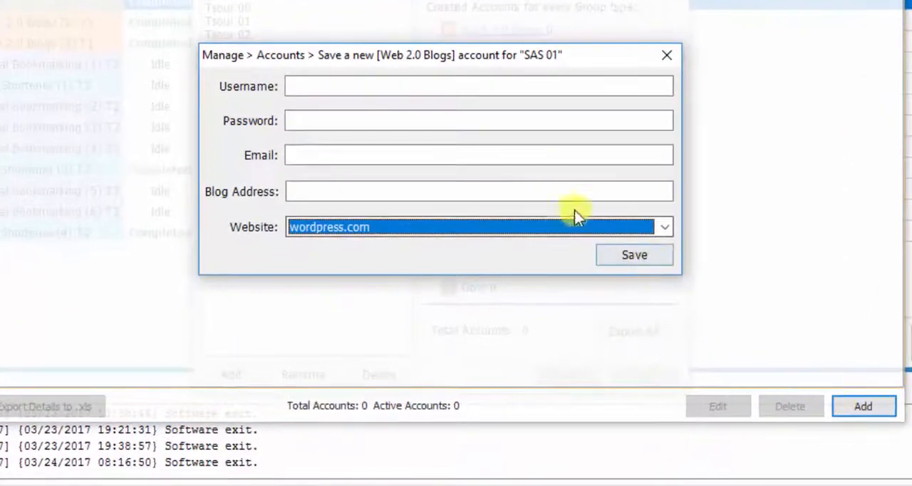
Step: Browse the supported blog websites list, then abandon the Web 2.0 Blogs account form unsaved
{"action": "left_click", "coordinate": [664, 226]}
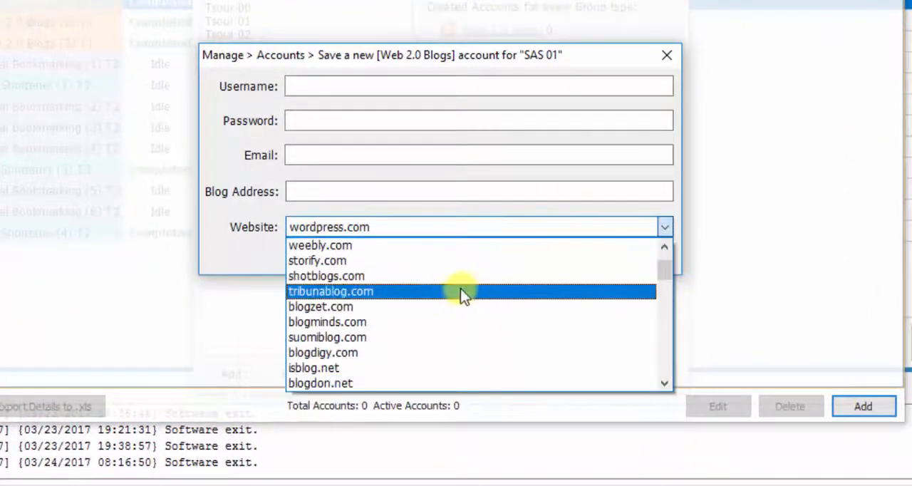
{"action": "scroll", "scroll_direction": "down", "scroll_amount": 3}
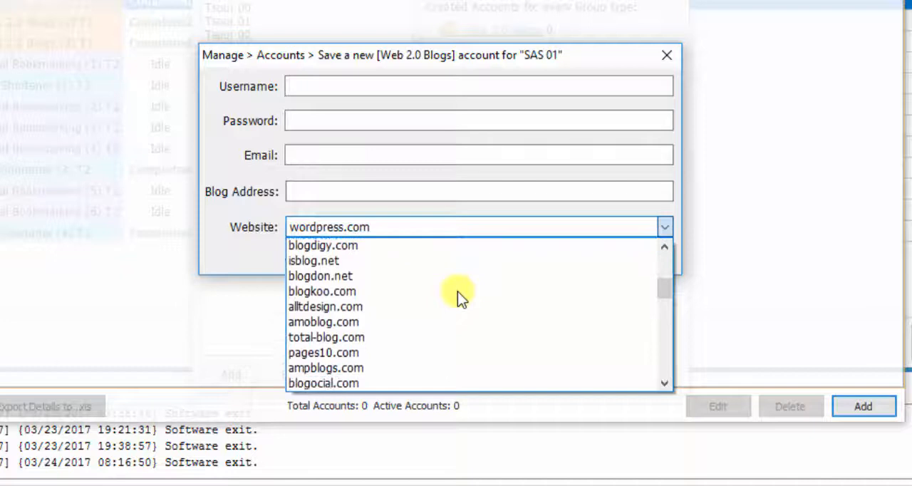
{"action": "scroll", "scroll_direction": "down", "scroll_amount": 3}
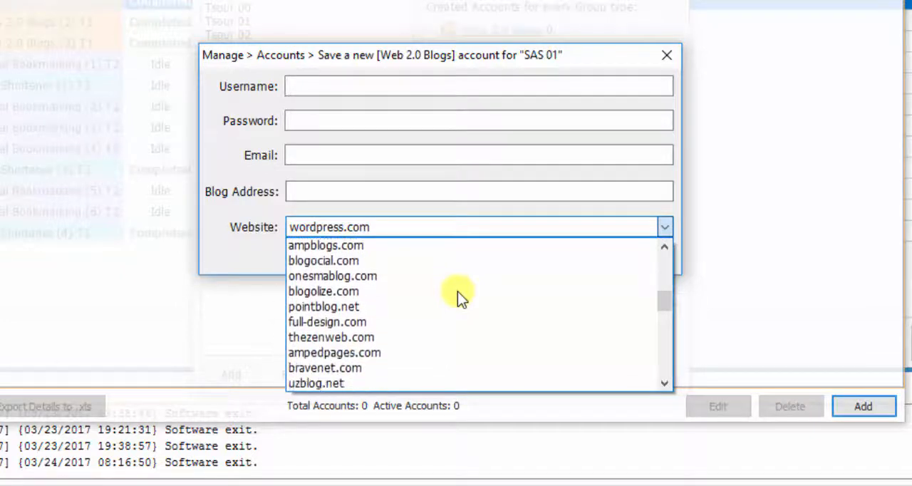
{"action": "scroll", "scroll_direction": "down", "scroll_amount": 3}
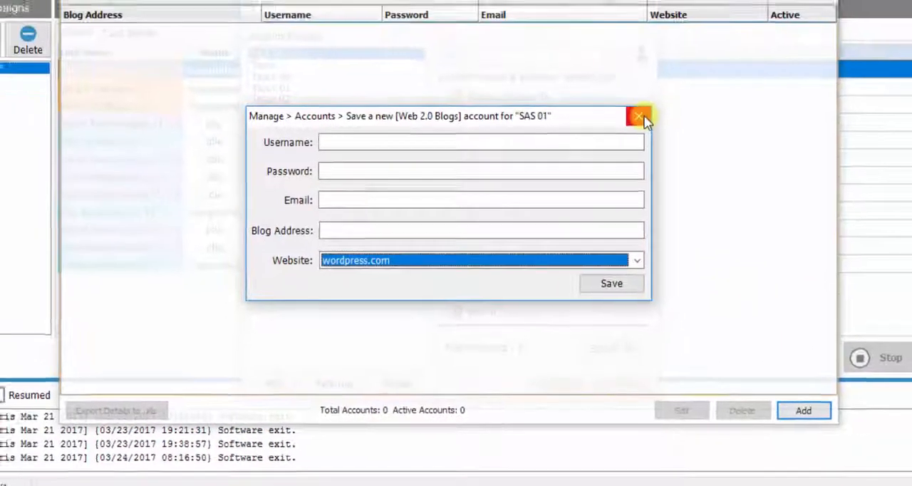
{"action": "left_click", "coordinate": [638, 117]}
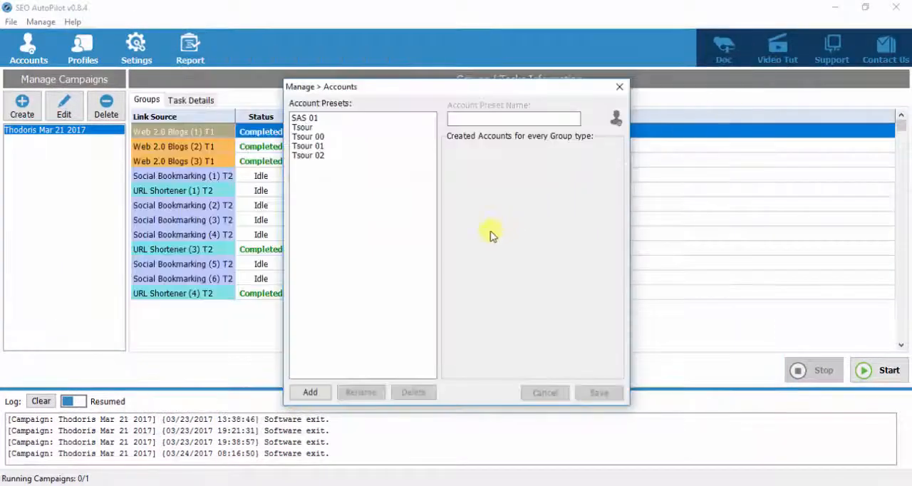
Step: Start a new Social Bookmarking account for SAS 01, website defaulting to colvia.de
{"action": "left_click", "coordinate": [305, 117]}
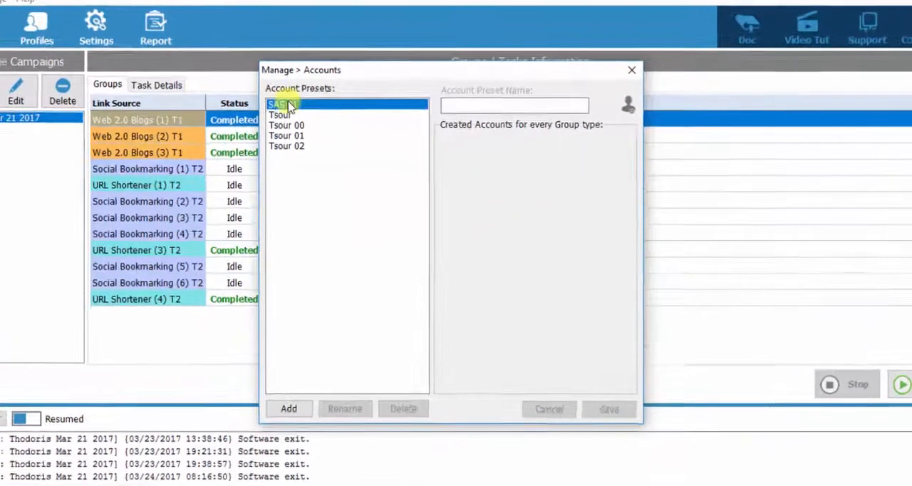
{"action": "double_click", "coordinate": [280, 104]}
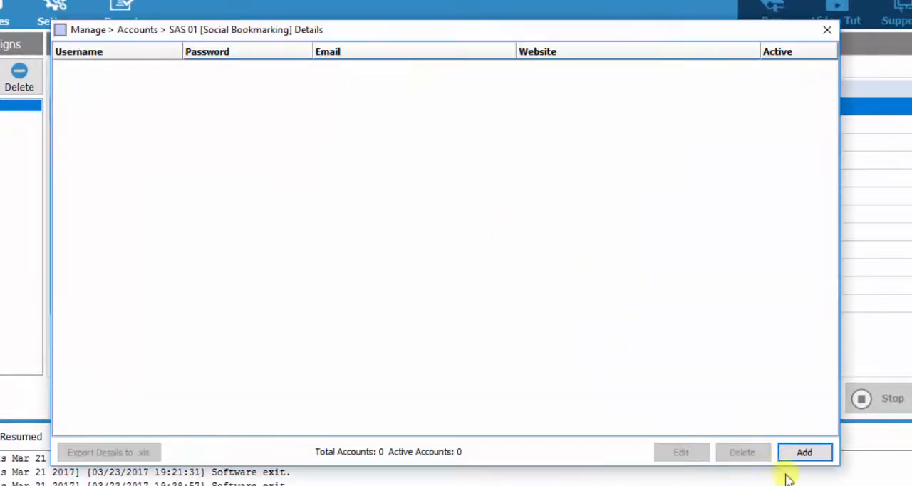
{"action": "left_click", "coordinate": [804, 451]}
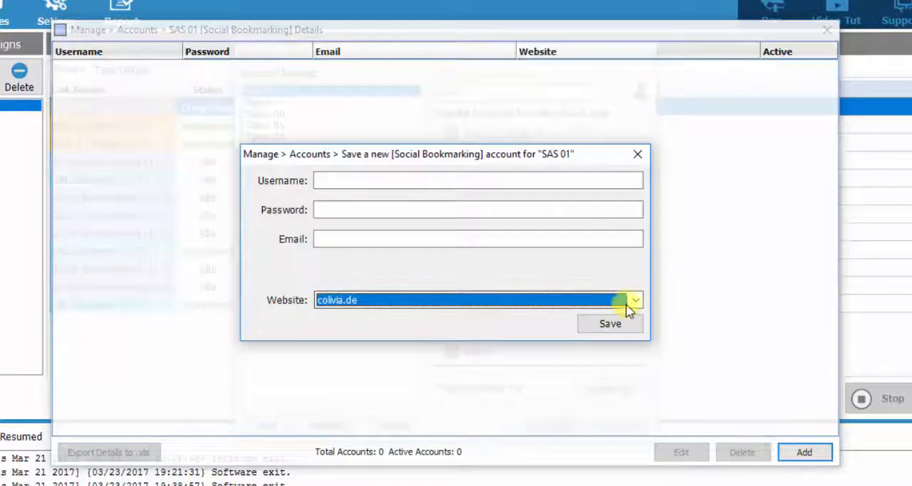
Step: Browse the bookmarking websites list, then close the Social Bookmarking account form unsaved
{"action": "left_click", "coordinate": [633, 300]}
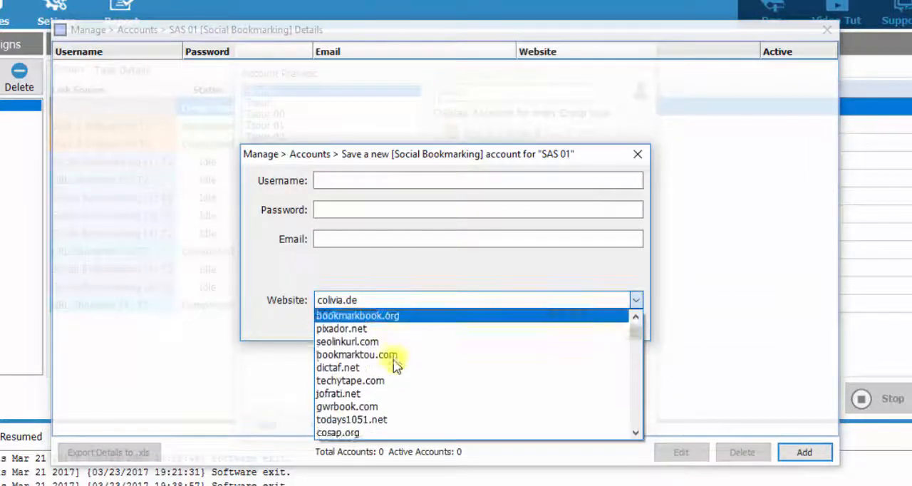
{"action": "scroll", "scroll_direction": "down", "scroll_amount": 3}
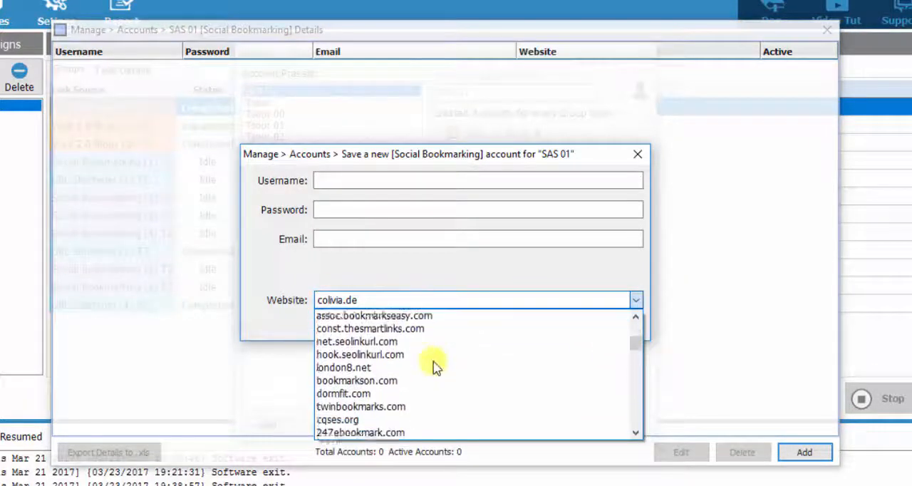
{"action": "scroll", "scroll_direction": "down", "scroll_amount": 3}
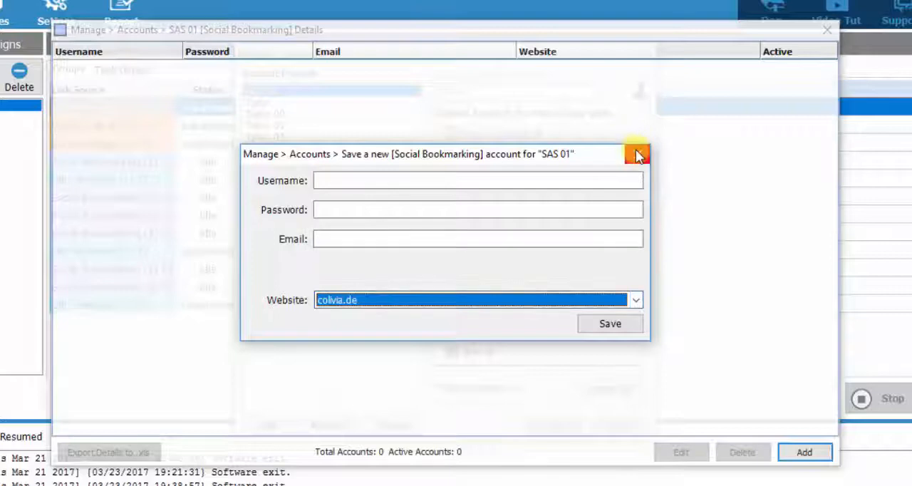
{"action": "left_click", "coordinate": [636, 154]}
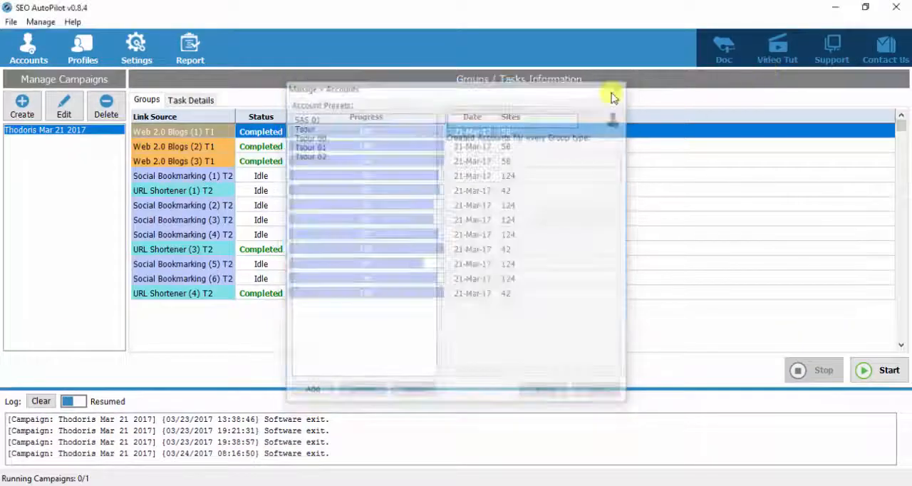
Step: Close the Manage > Accounts window, returning to the campaign's groups overview
{"action": "left_click", "coordinate": [611, 97]}
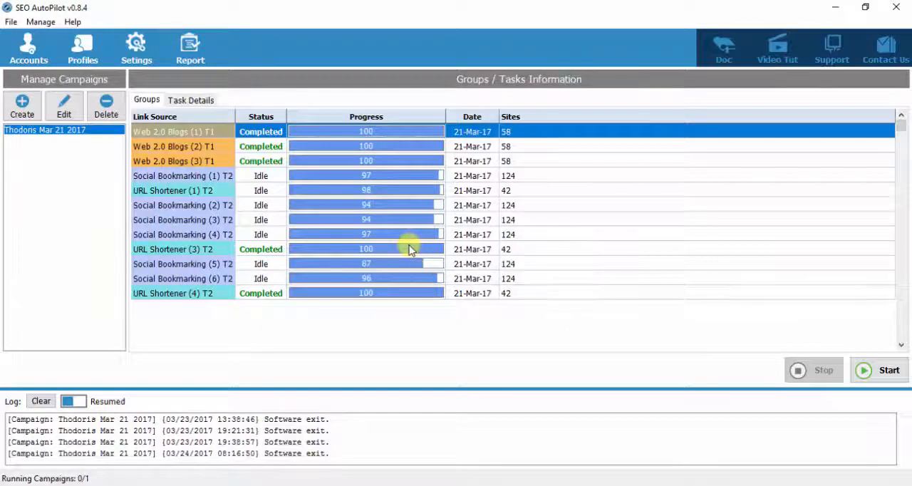
{"action": "mouse_move", "coordinate": [431, 312]}
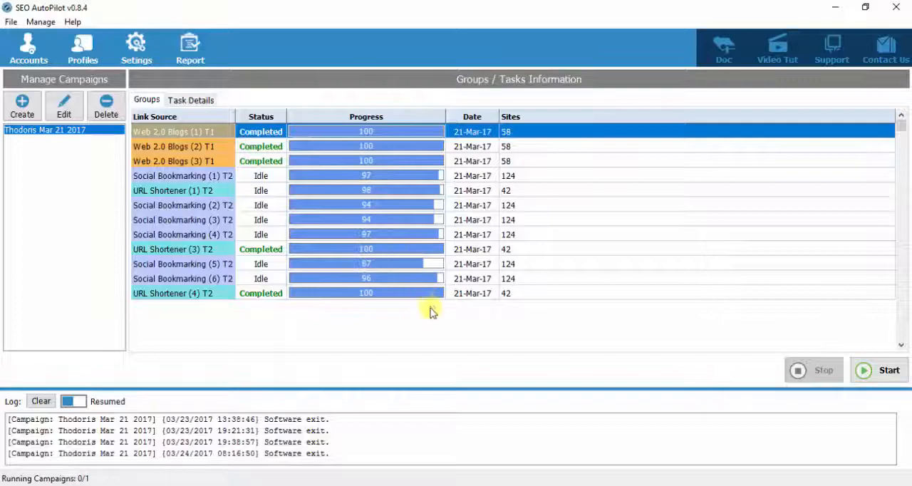